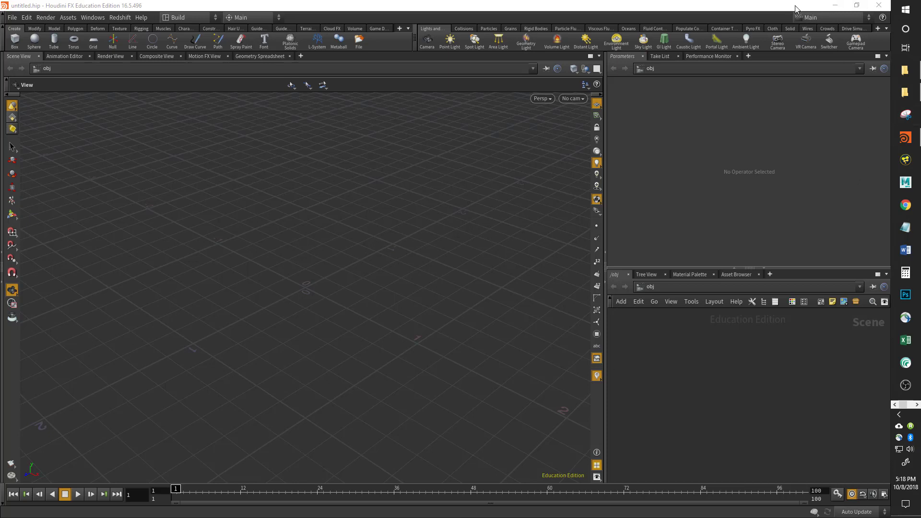
mouse_move(425, 124)
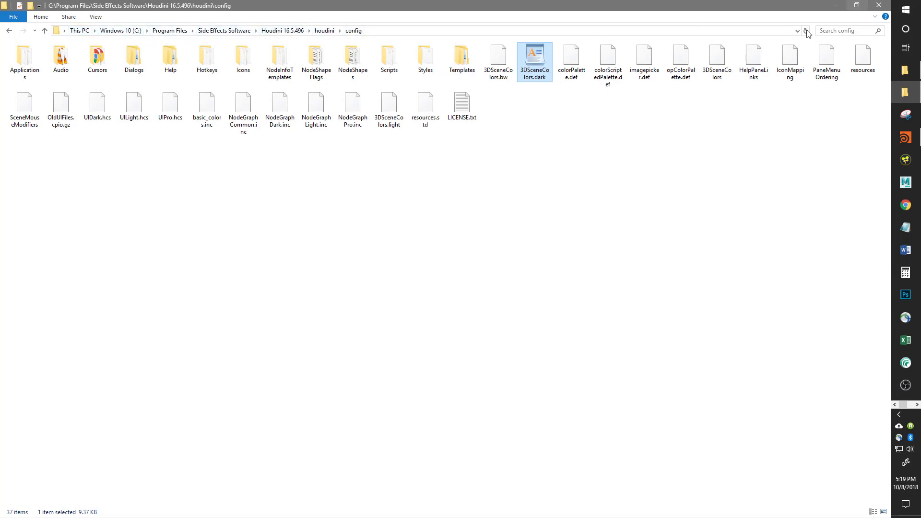
mouse_move(534, 125)
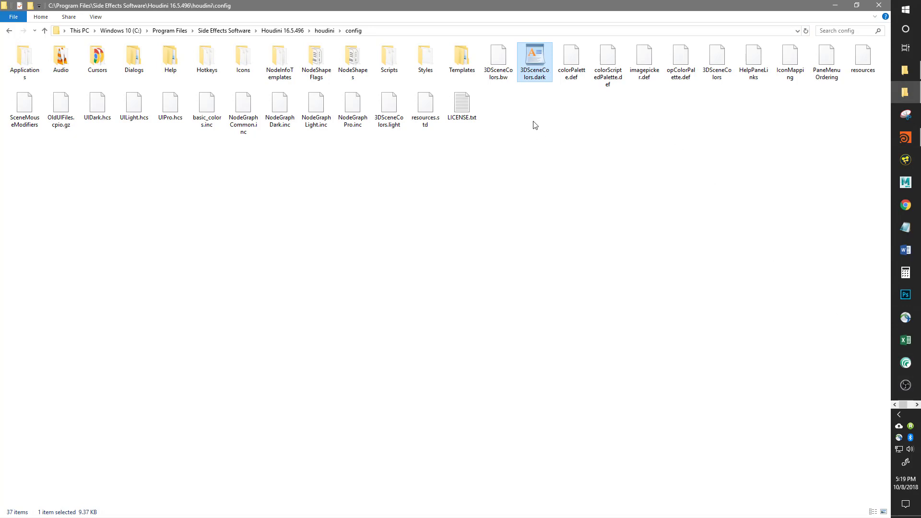
mouse_move(533, 59)
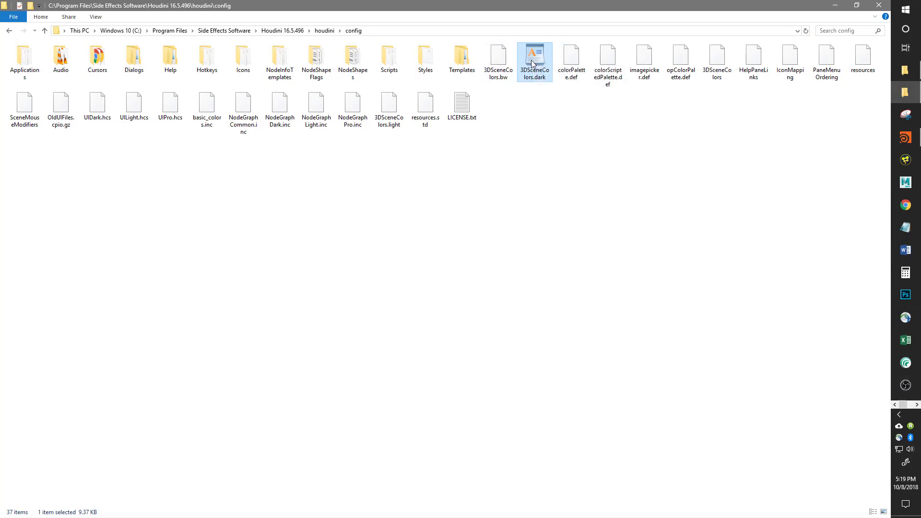
mouse_move(880, 413)
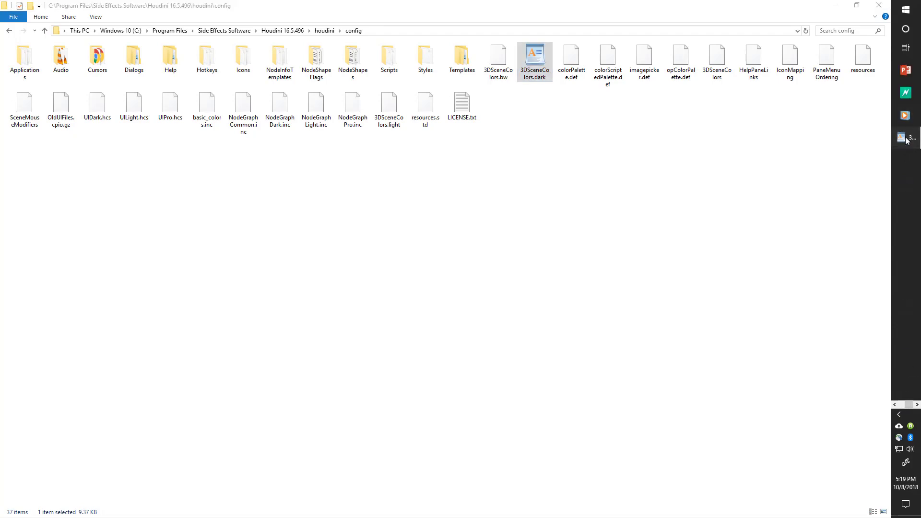
double_click(534, 57)
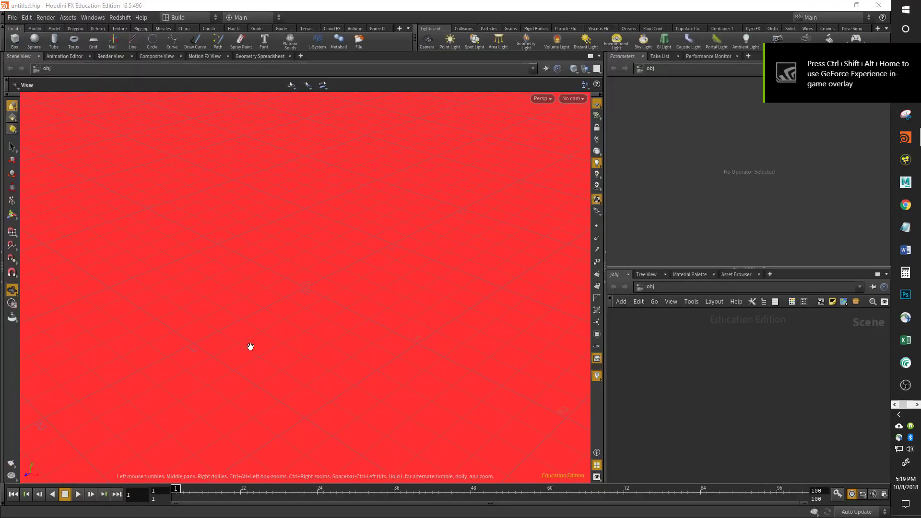
mouse_move(355, 276)
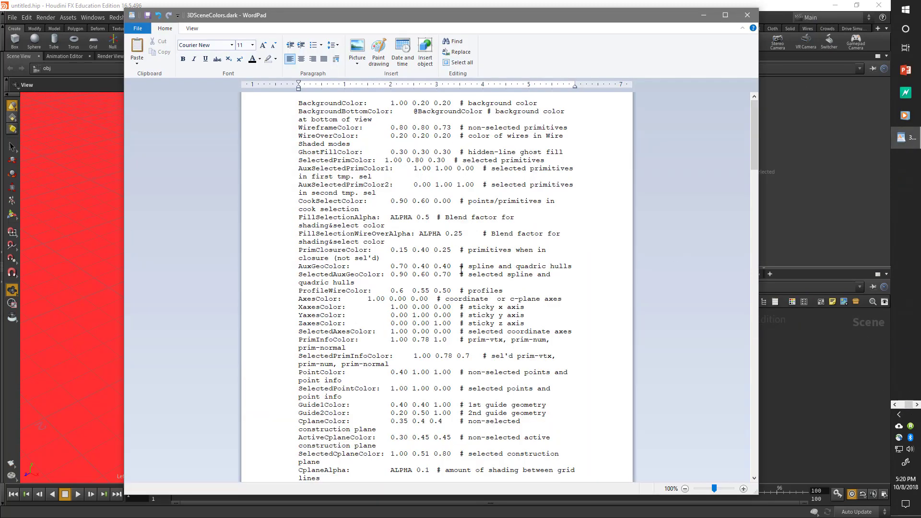
Step: Review the 3DSceneColors.dark file around the BackgroundColor 1.00 0.20 0.20 line
scroll("down", 3)
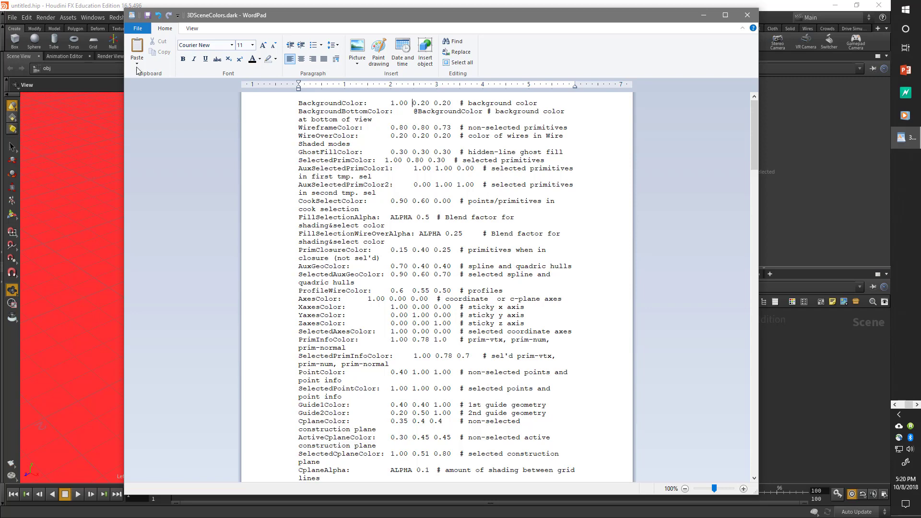
mouse_move(112, 43)
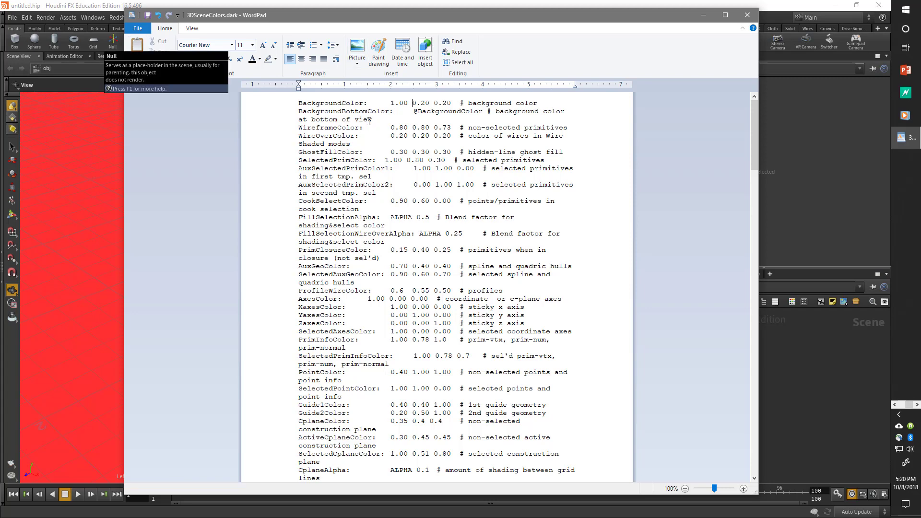